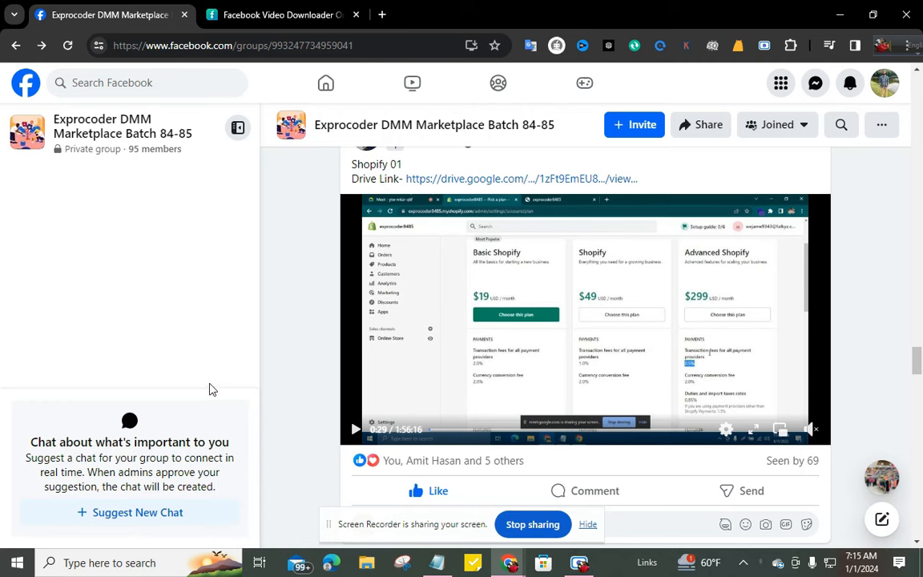
{"action": "mouse_move", "coordinate": [273, 264]}
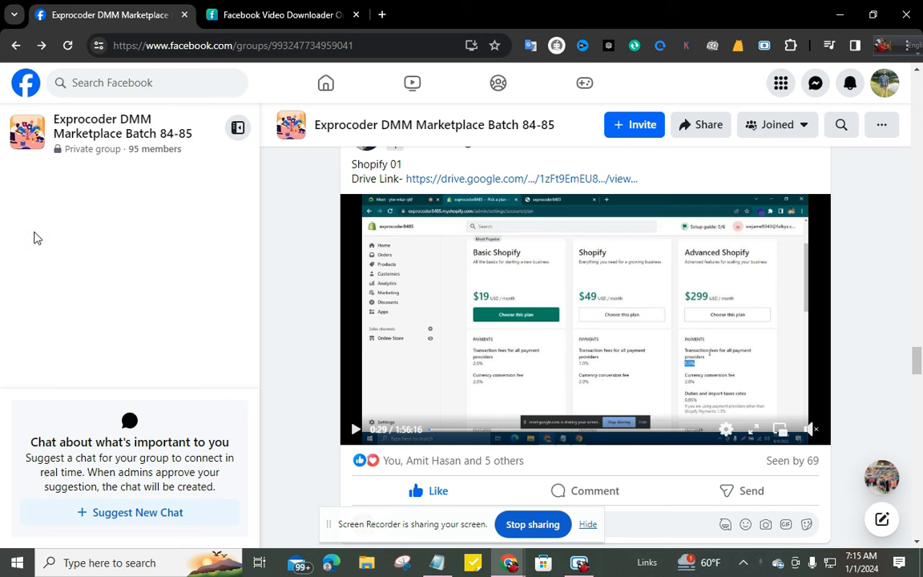
{"action": "mouse_move", "coordinate": [75, 149]}
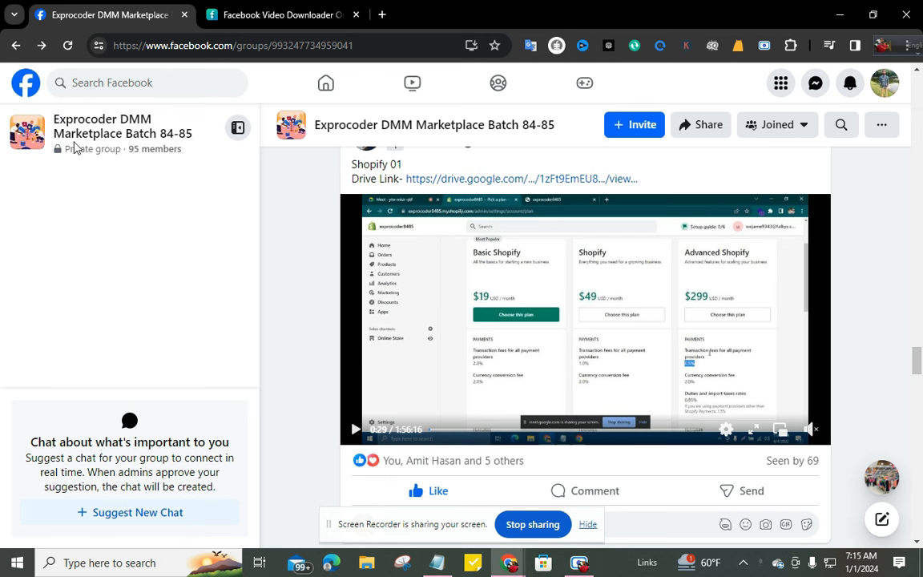
{"action": "mouse_move", "coordinate": [176, 255]}
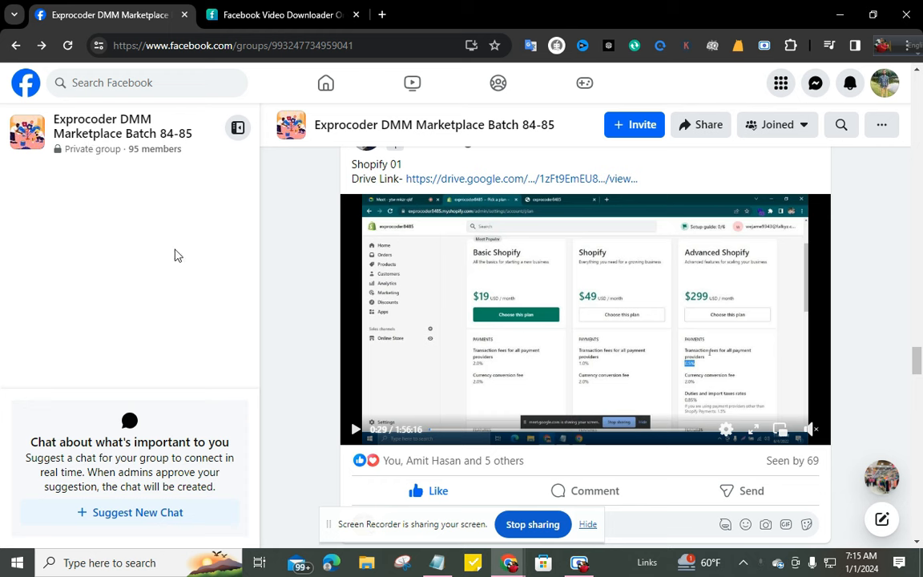
{"action": "mouse_move", "coordinate": [66, 124]}
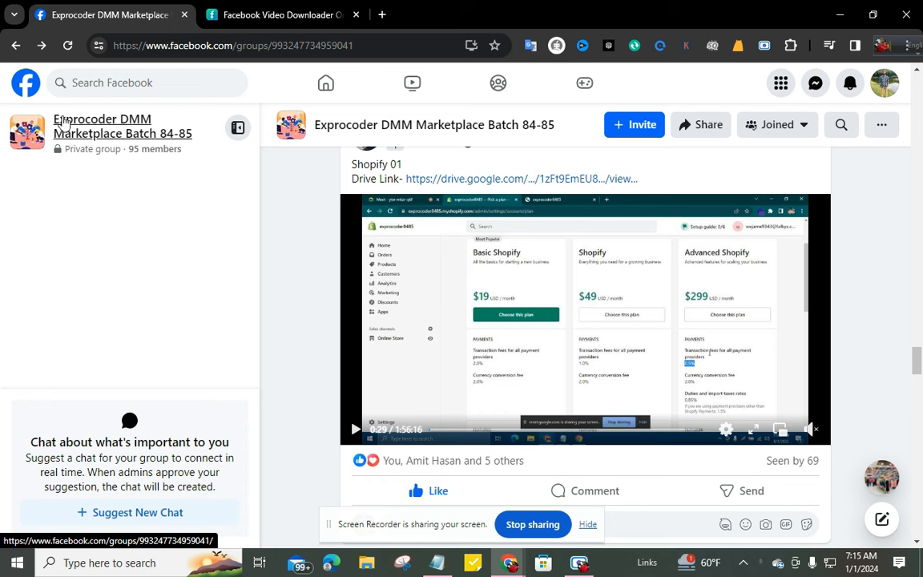
{"action": "mouse_move", "coordinate": [140, 136]}
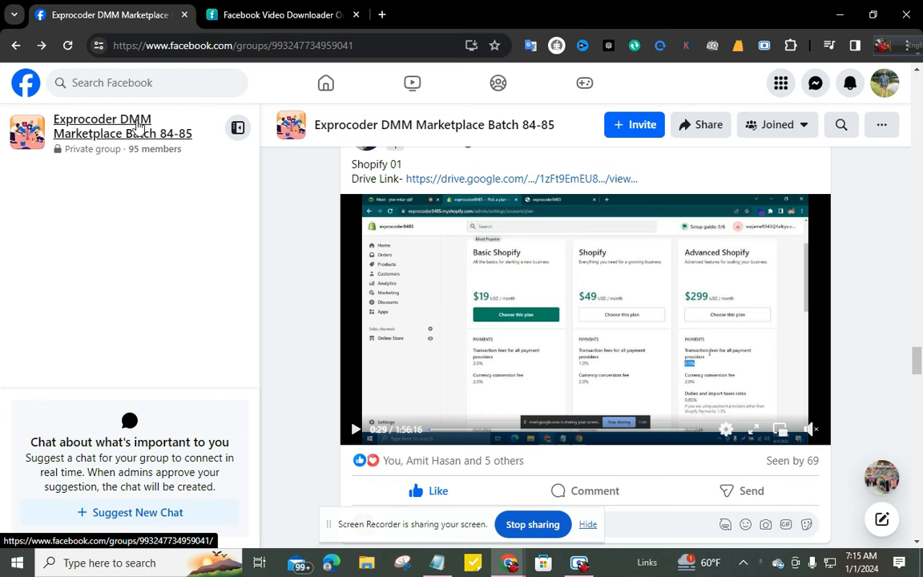
{"action": "mouse_move", "coordinate": [149, 145]}
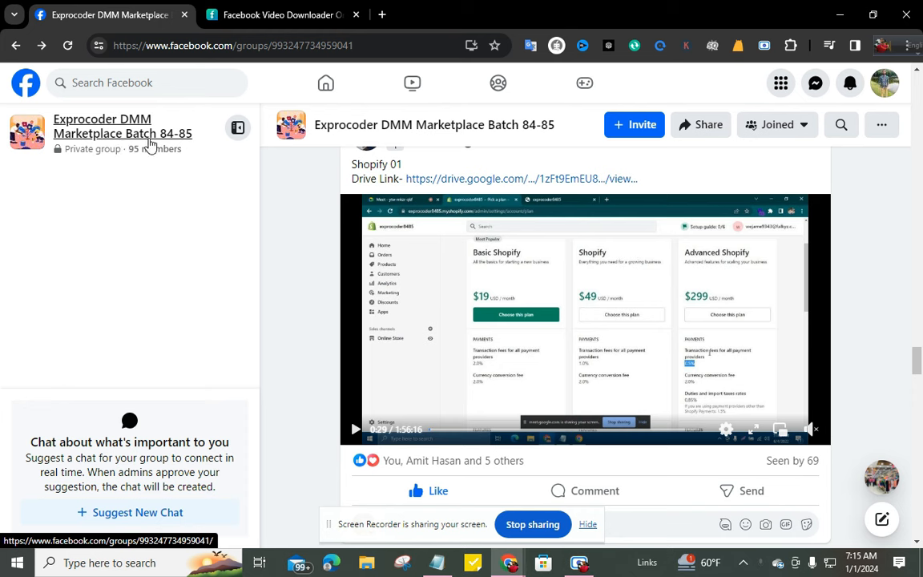
{"action": "mouse_move", "coordinate": [142, 153]}
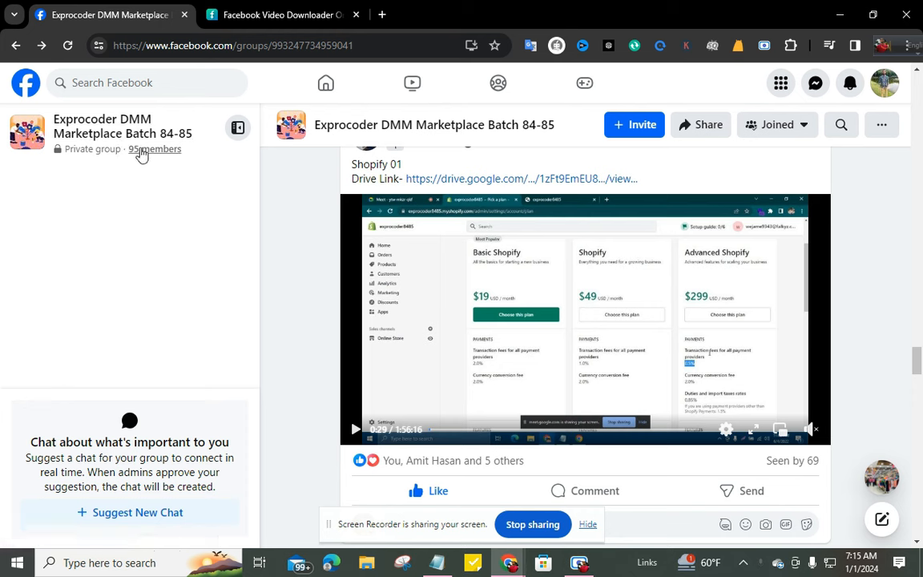
- Open the Shopify 01 video on its own Facebook watch page and select its URL
{"action": "double_click", "coordinate": [91, 149]}
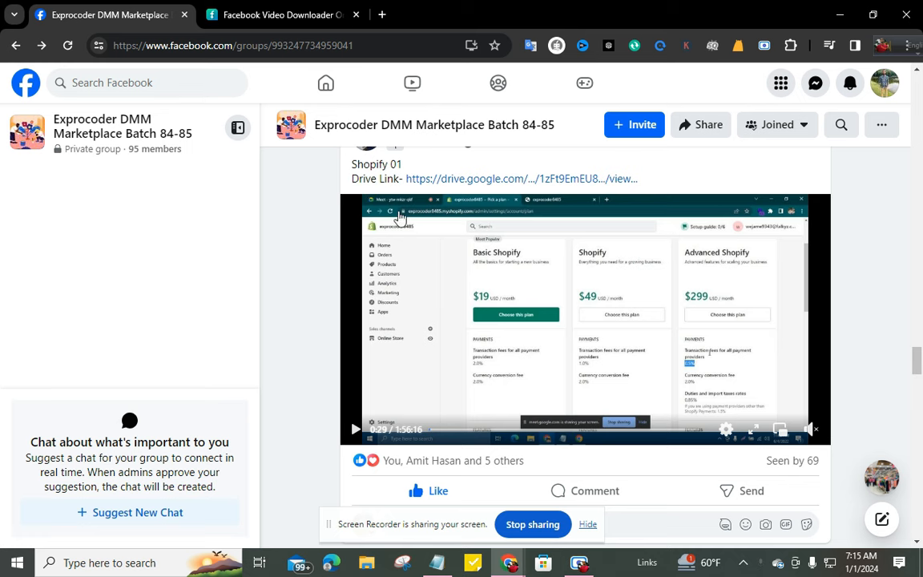
{"action": "mouse_move", "coordinate": [479, 320]}
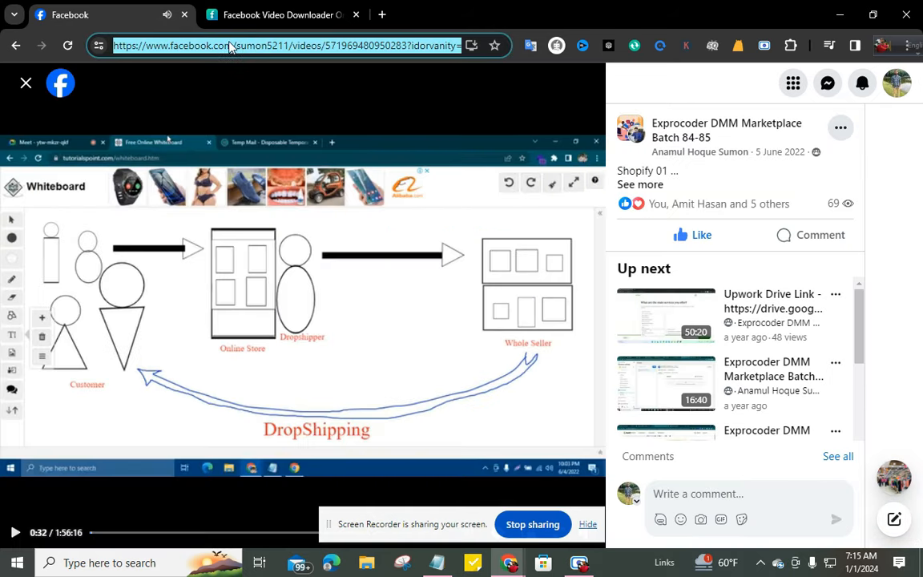
{"action": "left_click", "coordinate": [280, 15]}
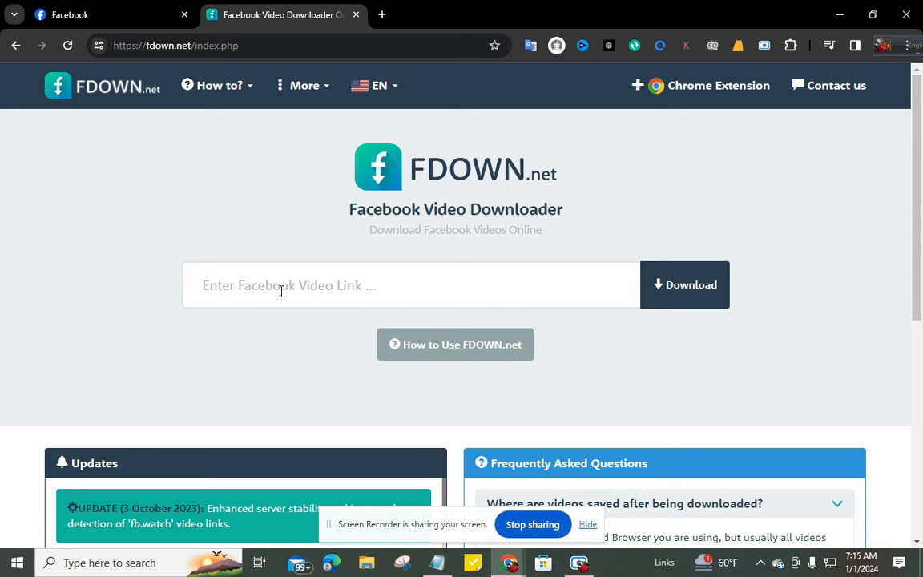
- Submit the video link to FDOWN.net and get its private-video error
{"action": "type", "text": "m/sumon5211/videos/571969480950283?idorvanity=993247734959041"}
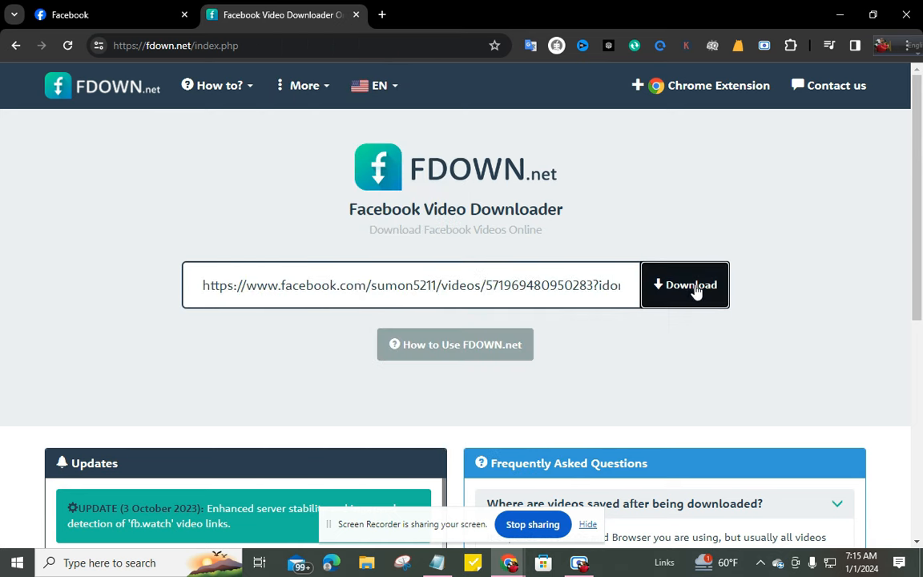
{"action": "left_click", "coordinate": [685, 284]}
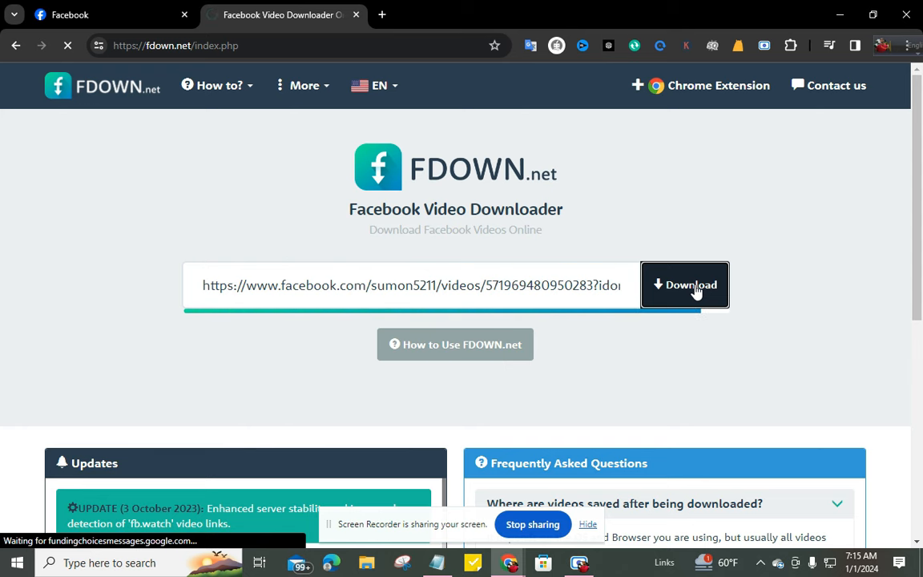
{"action": "left_click", "coordinate": [685, 284]}
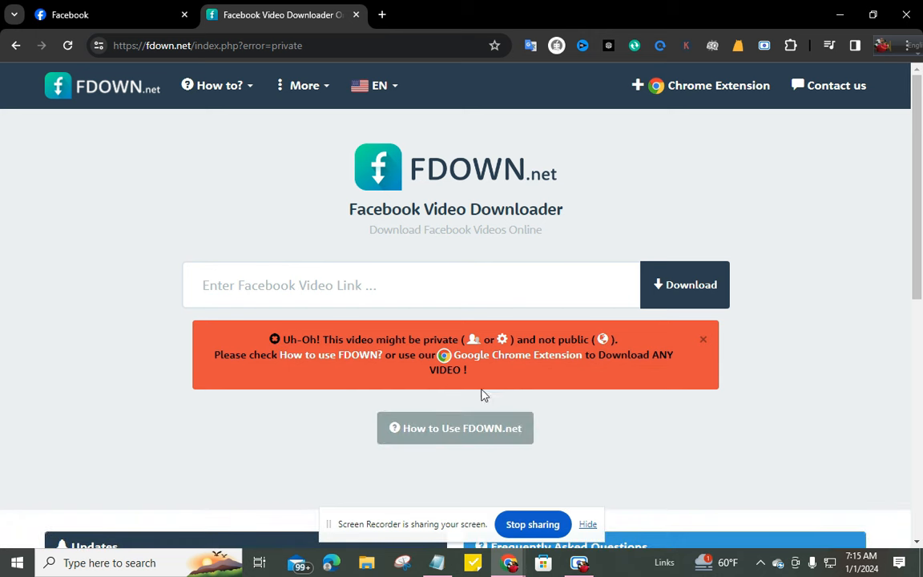
{"action": "mouse_move", "coordinate": [553, 407]}
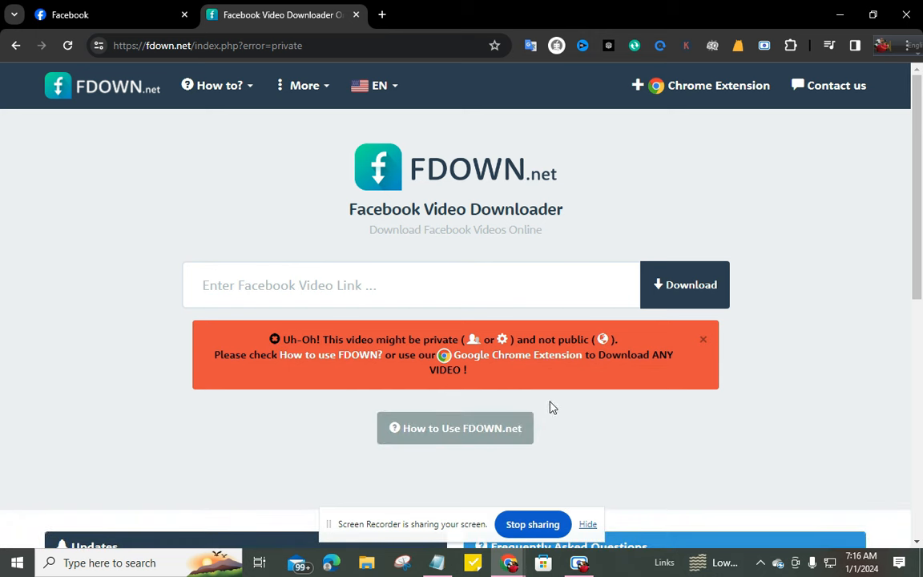
{"action": "mouse_move", "coordinate": [365, 22]}
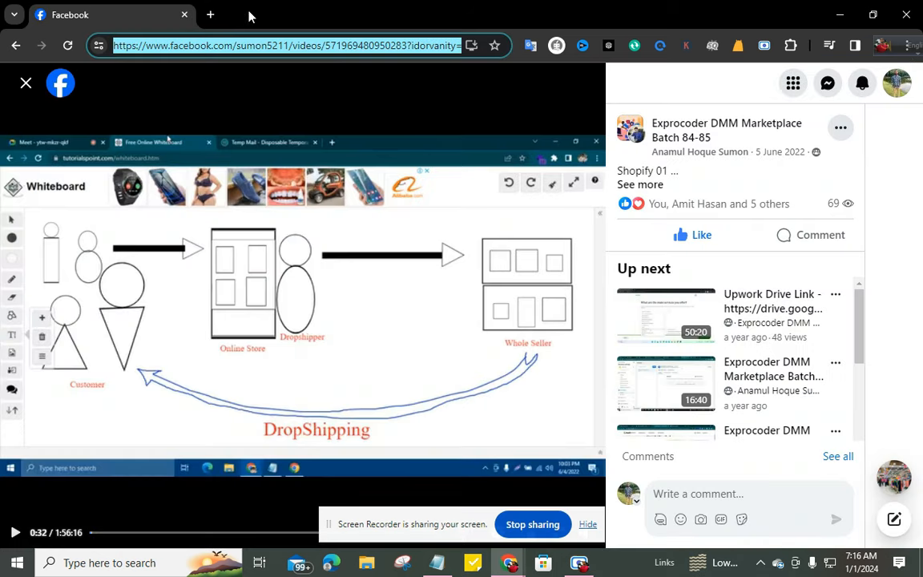
{"action": "left_click", "coordinate": [211, 15]}
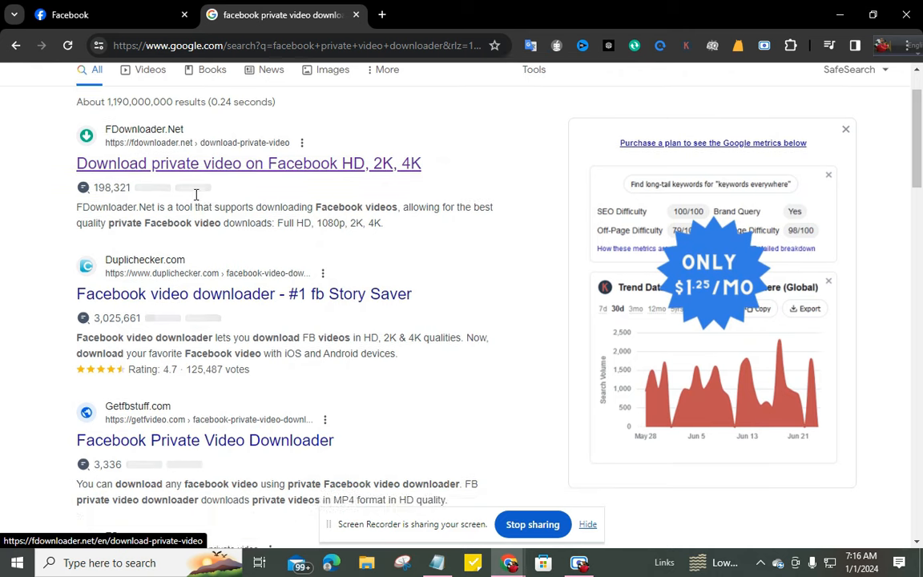
{"action": "mouse_move", "coordinate": [177, 138]}
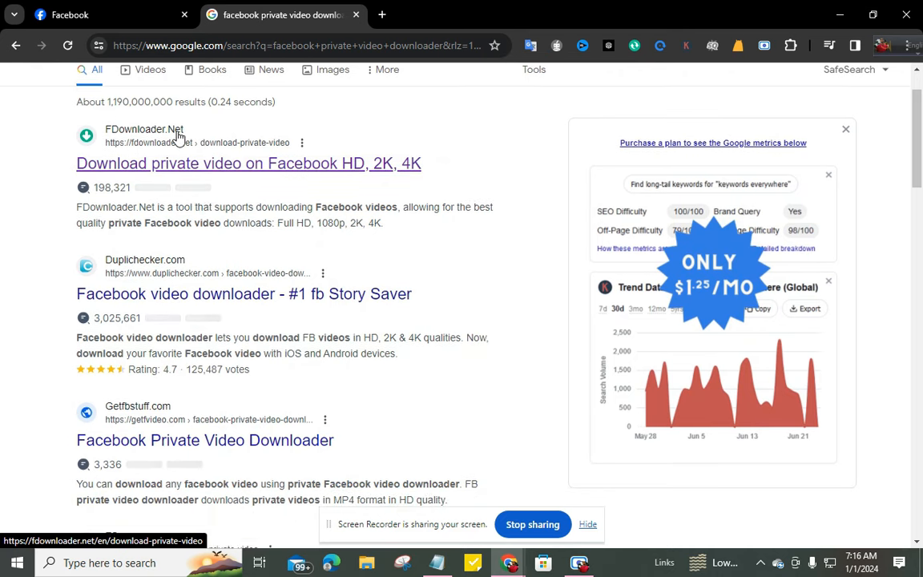
- Open the 'Facebook Private Video Downloader HD 1080p - Fsave.Io' search result
{"action": "scroll", "scroll_direction": "down", "scroll_amount": 3}
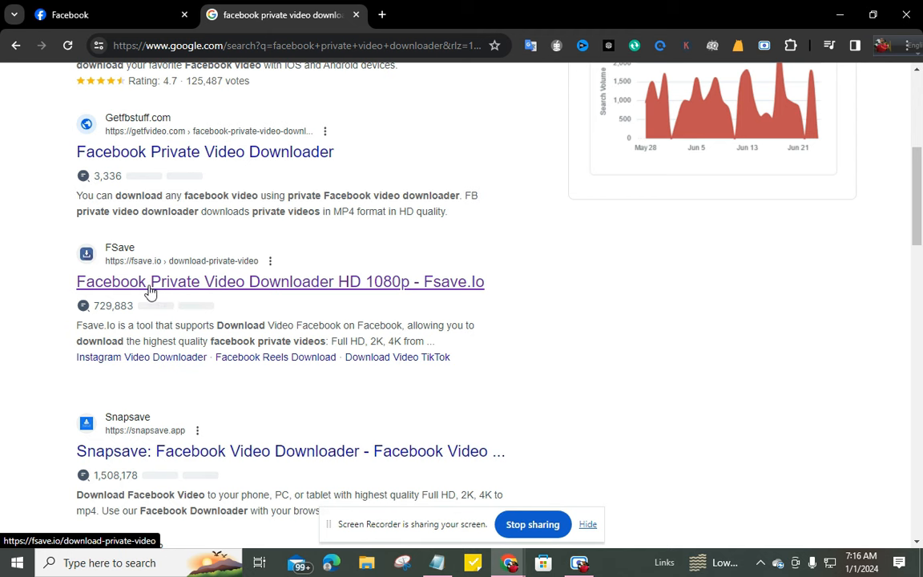
{"action": "mouse_move", "coordinate": [175, 288]}
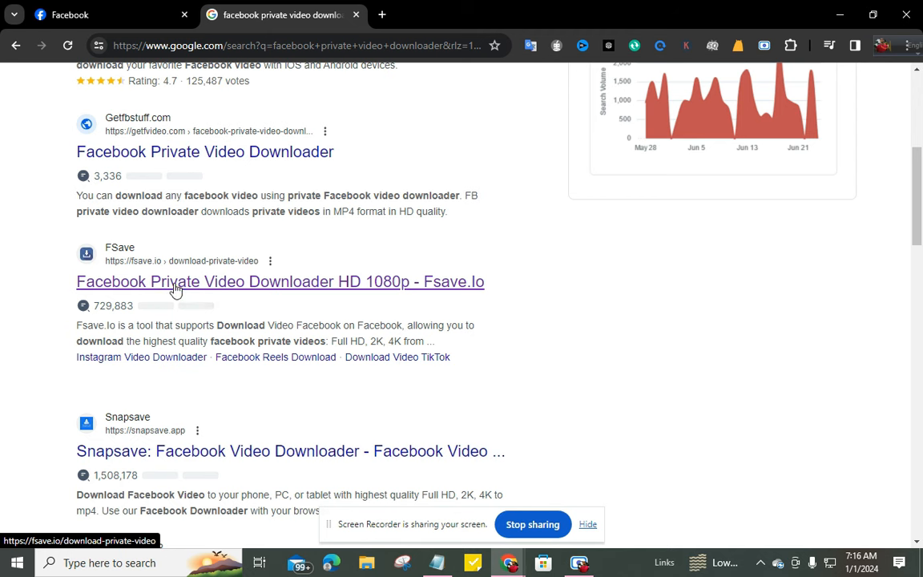
{"action": "mouse_move", "coordinate": [292, 292]}
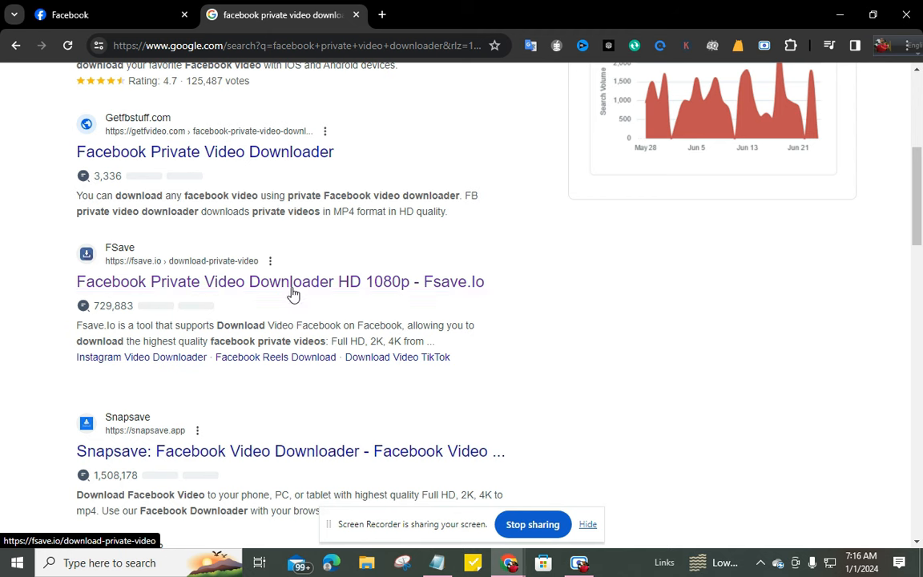
{"action": "mouse_move", "coordinate": [220, 288]}
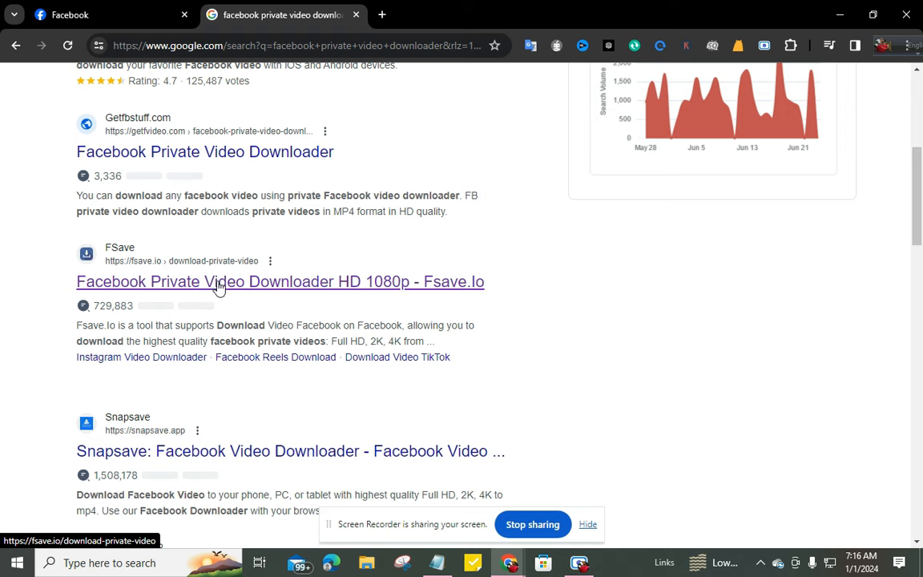
{"action": "left_click", "coordinate": [220, 281]}
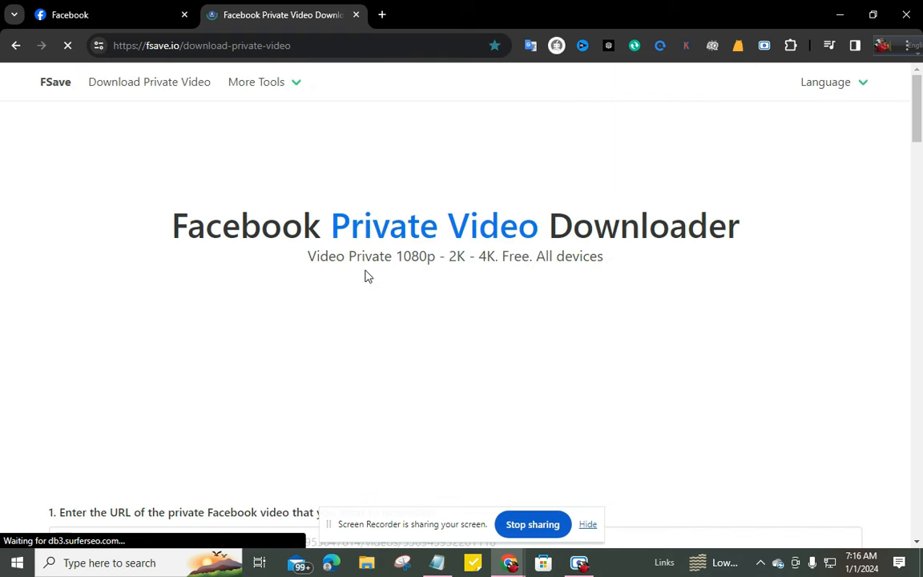
- Scroll down FSave's page to its three-step URL and page-source form
{"action": "scroll", "scroll_direction": "down", "scroll_amount": 3}
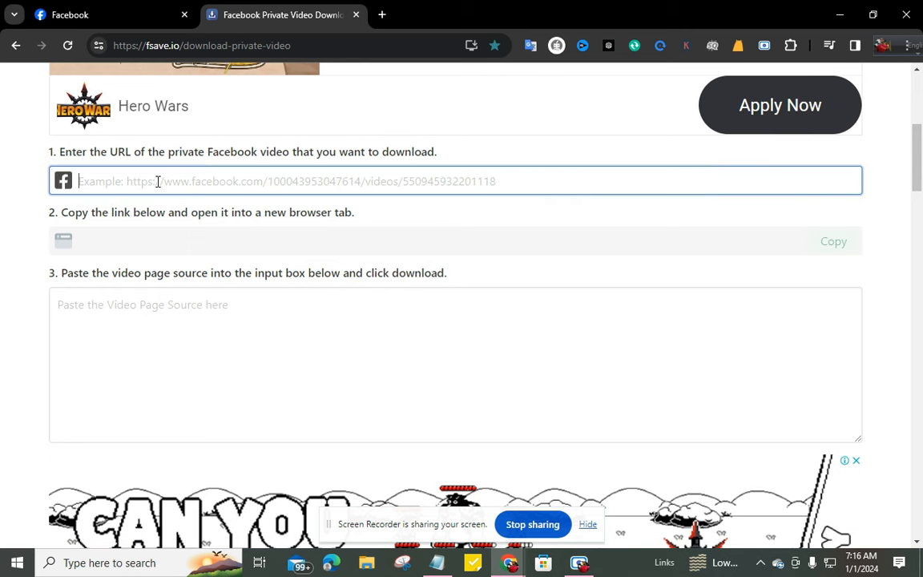
{"action": "mouse_move", "coordinate": [219, 185]}
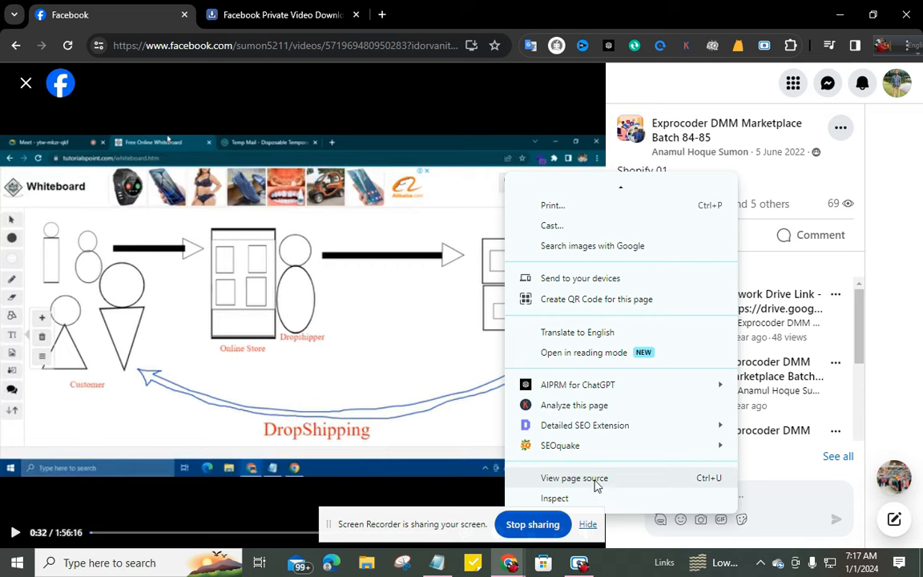
- View the Facebook video page's source, then return to the FSave form
{"action": "left_click", "coordinate": [575, 478]}
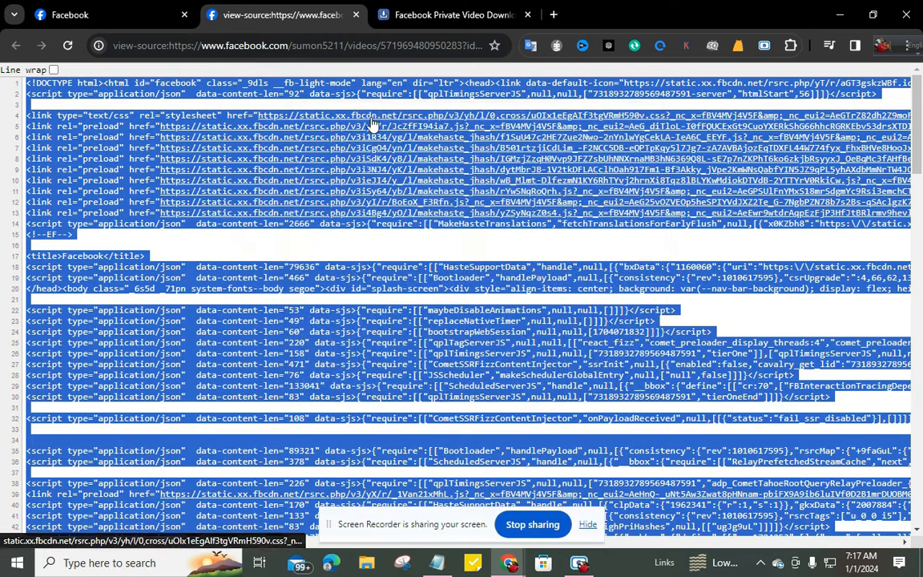
{"action": "left_click", "coordinate": [461, 13]}
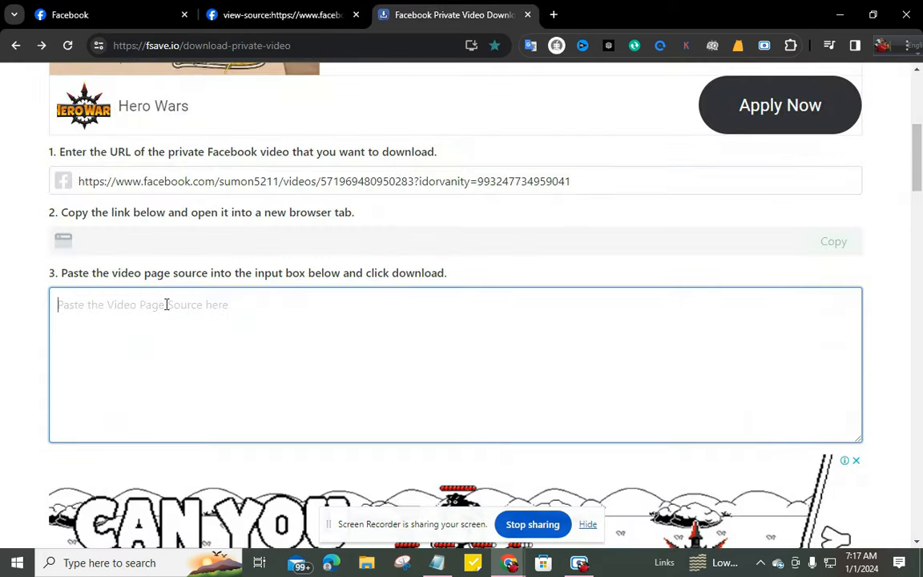
- Paste the copied page source into FSave's box and press the green Download button
{"action": "right_click", "coordinate": [164, 305]}
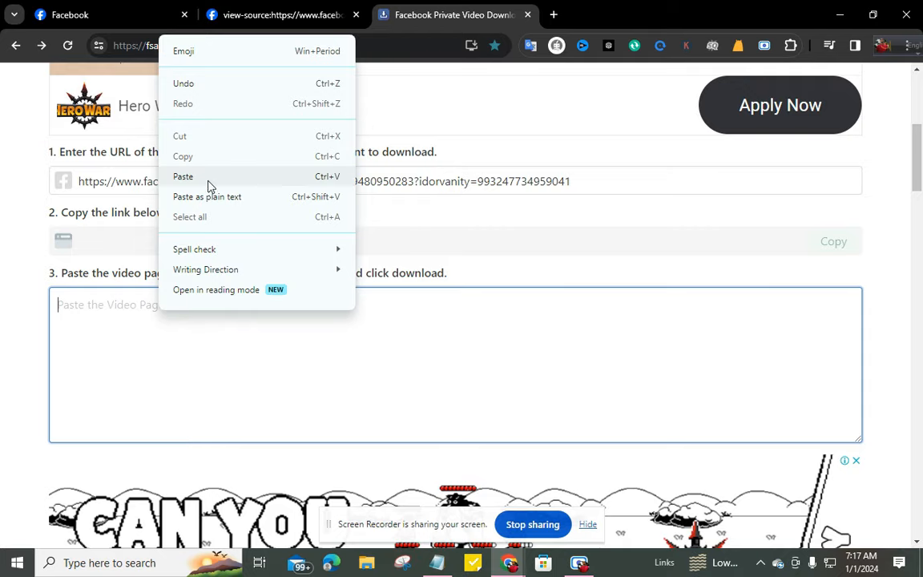
{"action": "left_click", "coordinate": [183, 176]}
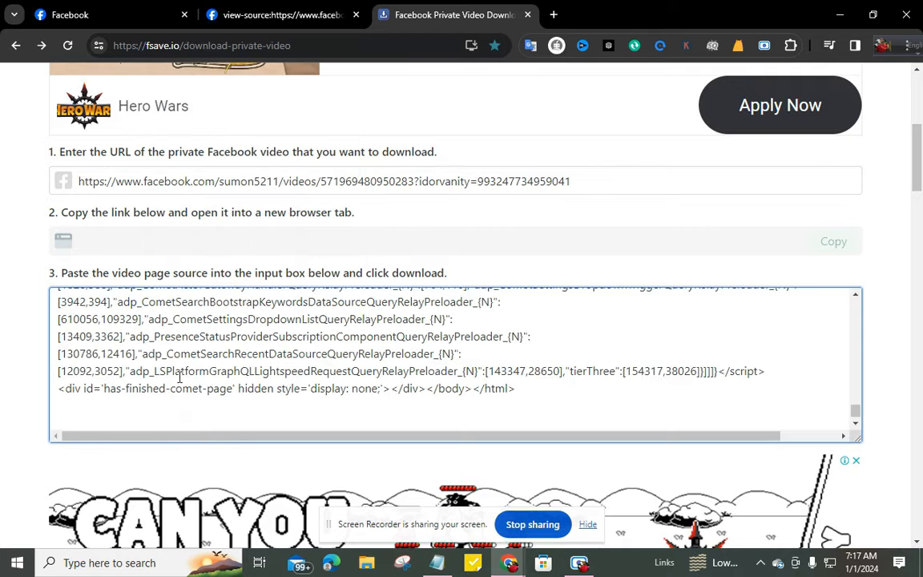
{"action": "scroll", "scroll_direction": "down", "scroll_amount": 3}
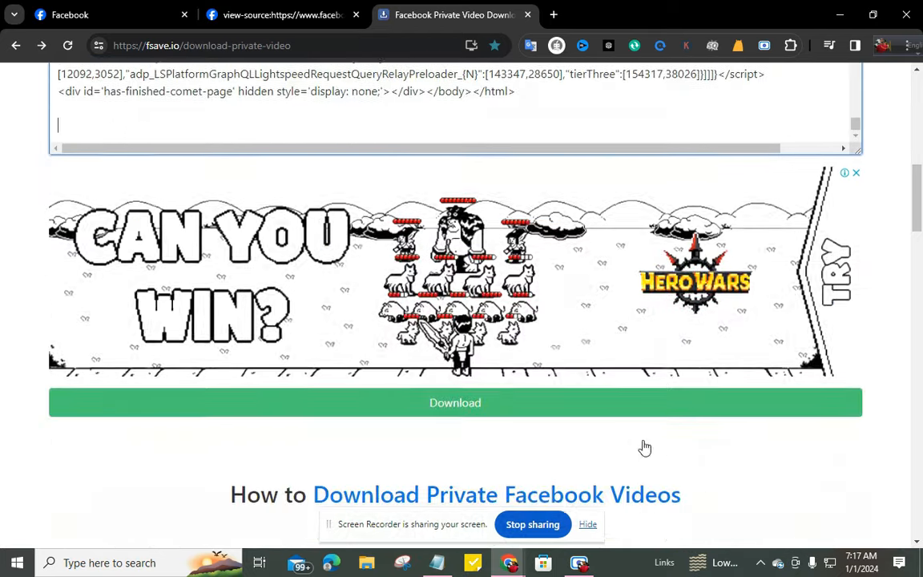
{"action": "scroll", "scroll_direction": "down", "scroll_amount": 3}
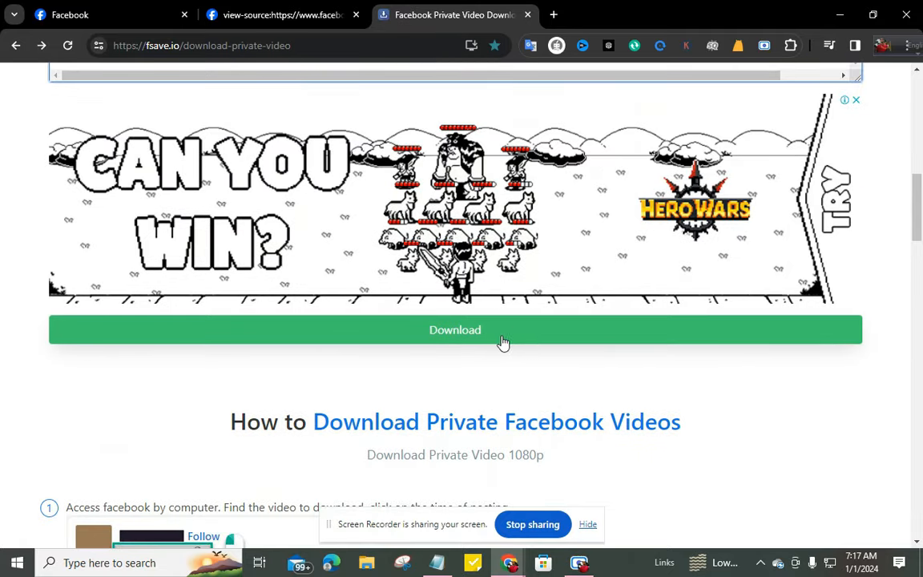
{"action": "left_click", "coordinate": [455, 330]}
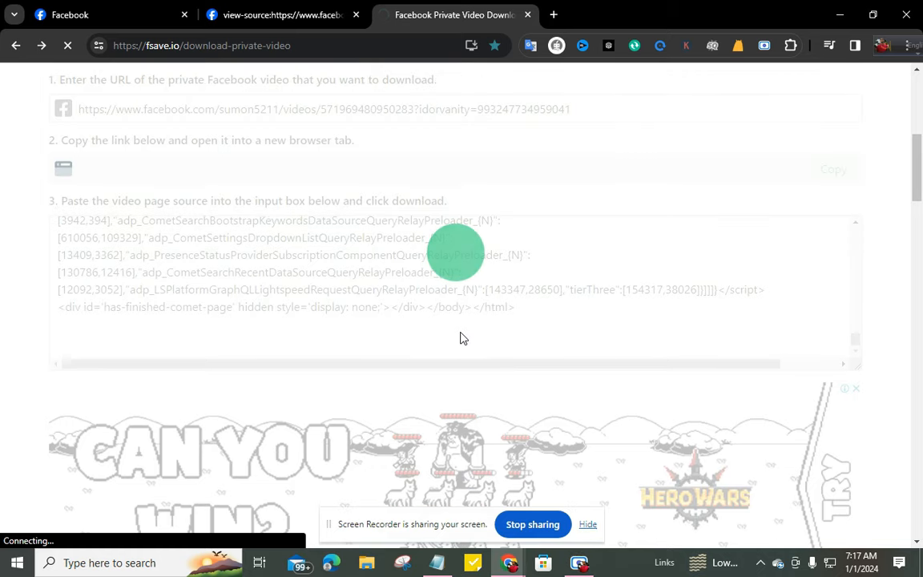
{"action": "mouse_move", "coordinate": [451, 345]}
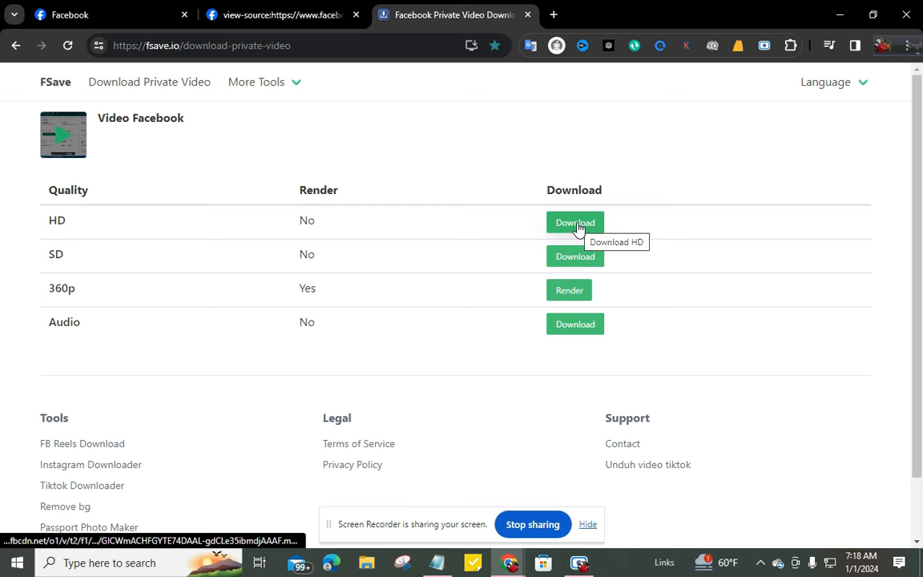
- Download the HD version and check its progress in Chrome's downloads panel
{"action": "left_click", "coordinate": [575, 222]}
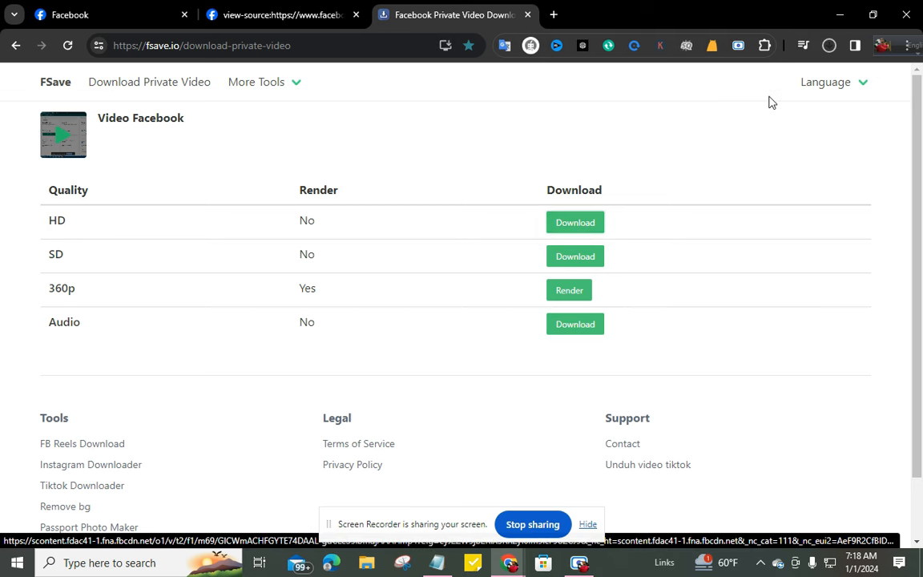
{"action": "left_click", "coordinate": [826, 45]}
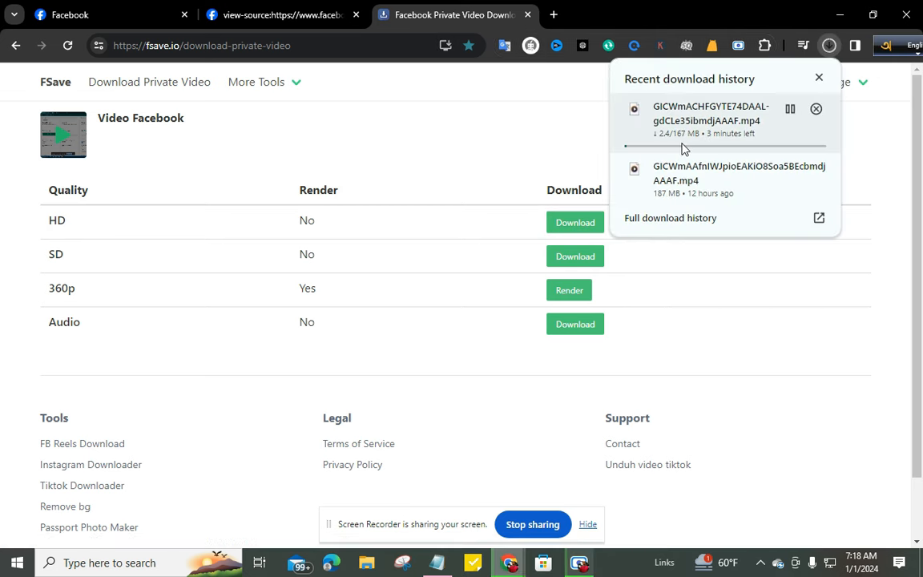
{"action": "mouse_move", "coordinate": [805, 96]}
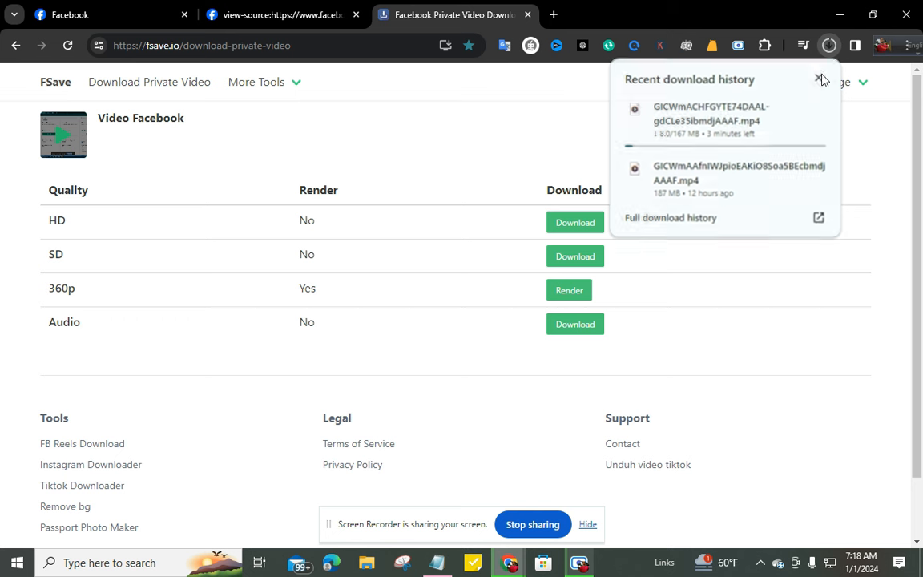
{"action": "left_click", "coordinate": [820, 80]}
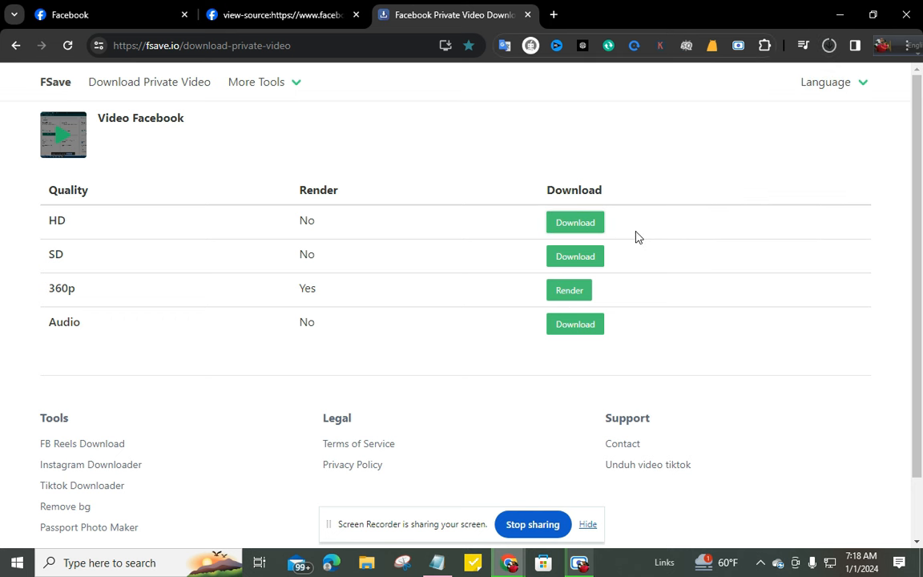
{"action": "mouse_move", "coordinate": [348, 7]}
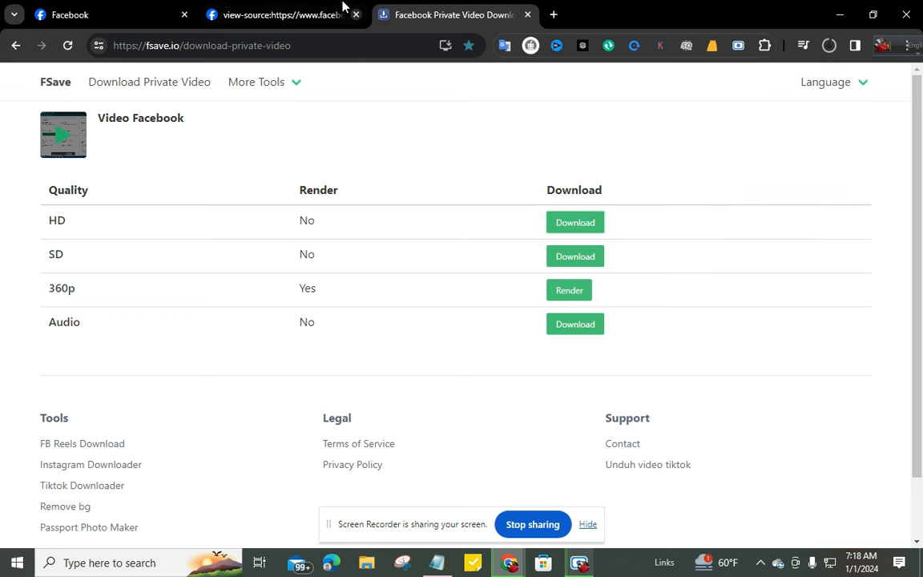
{"action": "mouse_move", "coordinate": [280, 14]}
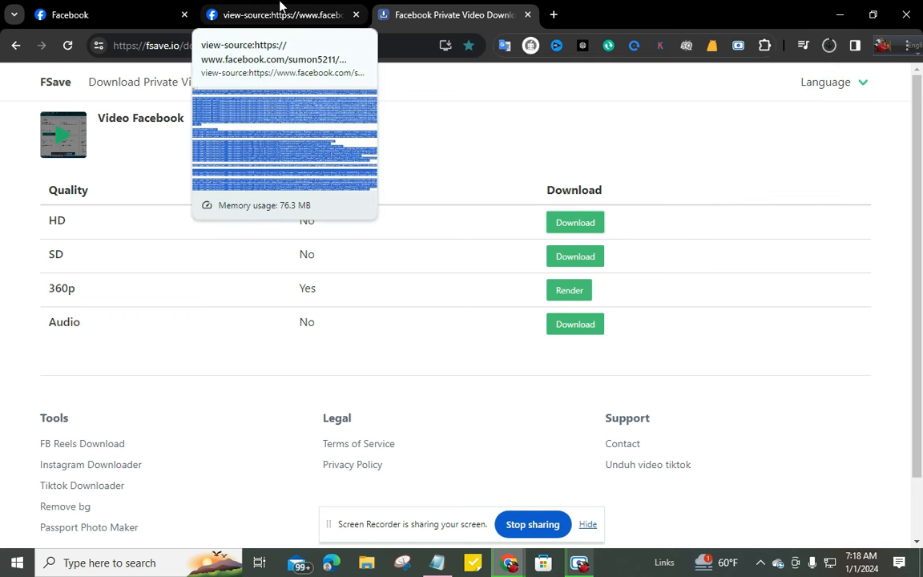